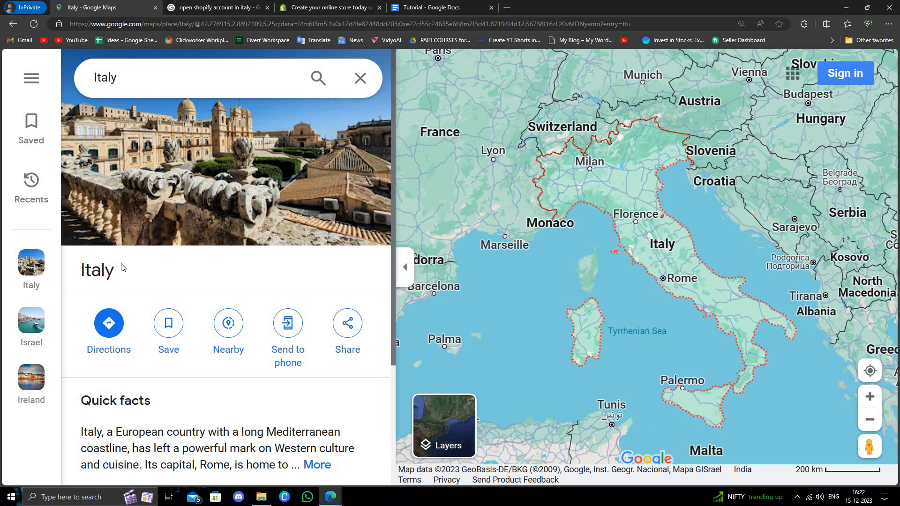
mouse_move(138, 92)
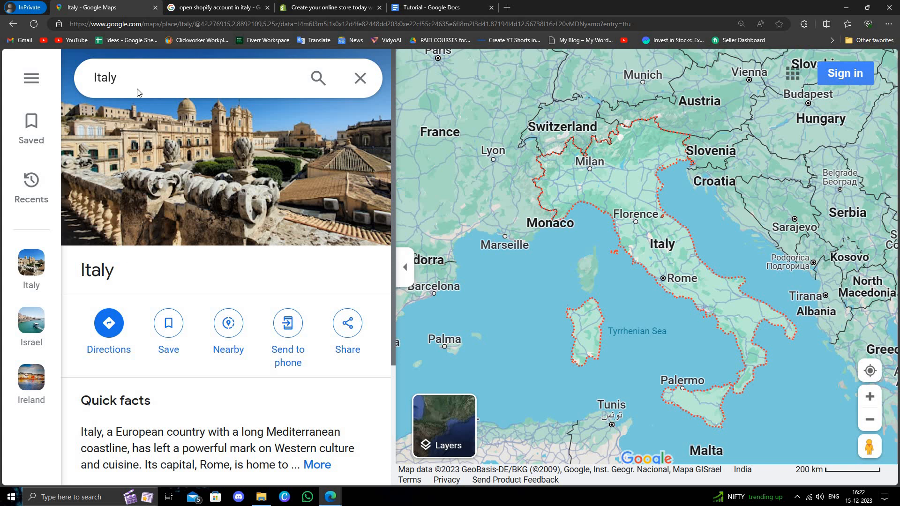
mouse_move(146, 78)
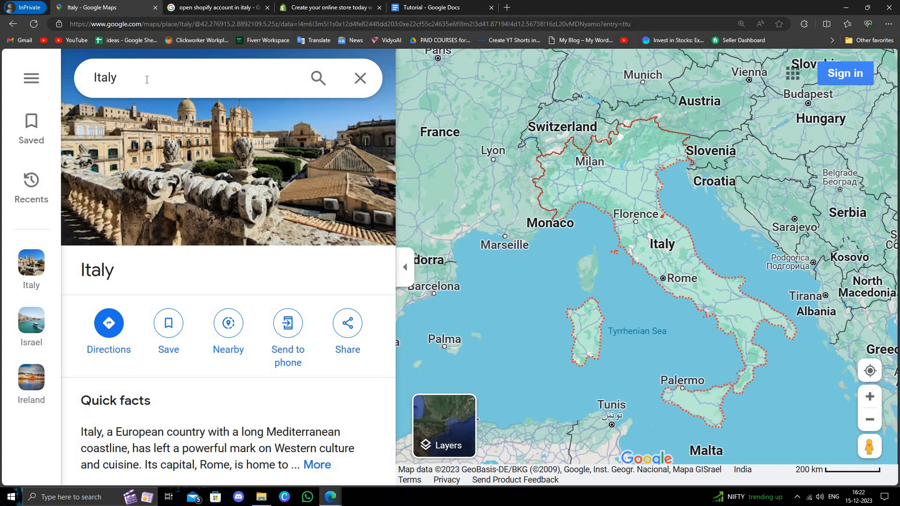
Step: Return to the search results, reach Shopify's free-trial page and enter a gmail.com email address
left_click(217, 8)
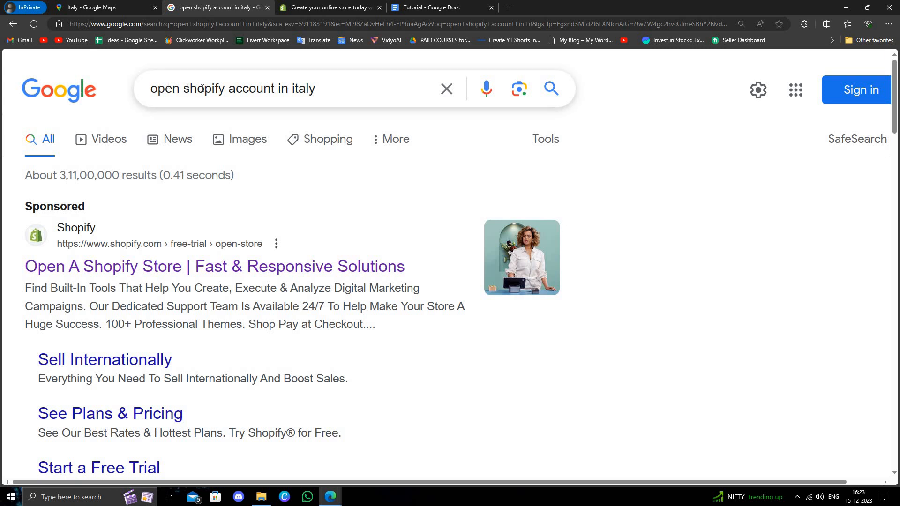
mouse_move(126, 254)
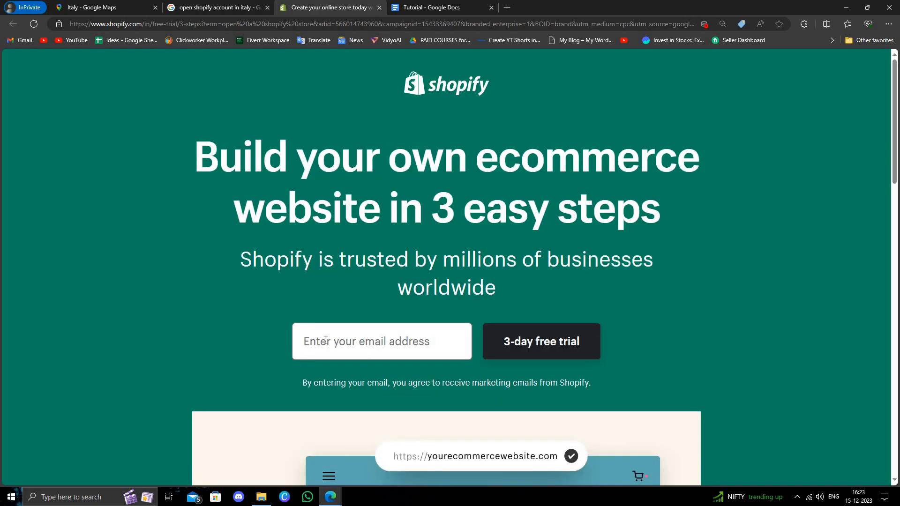
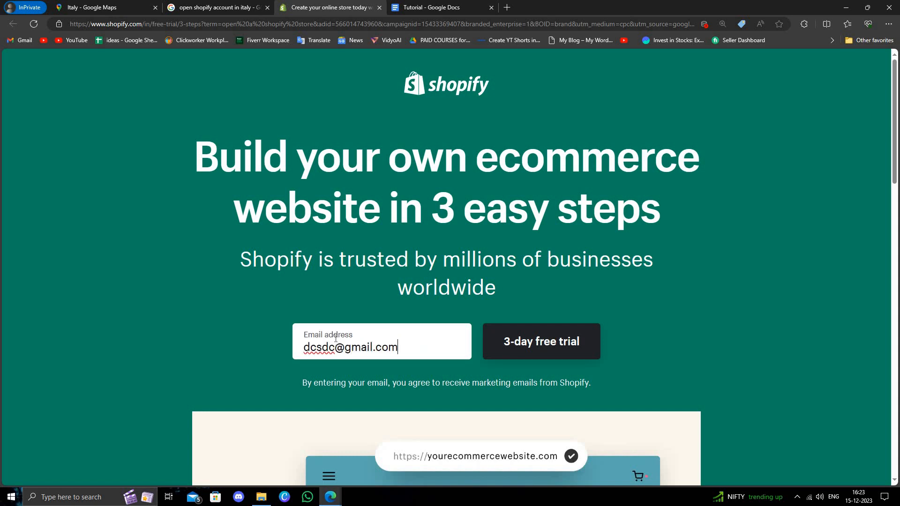
Step: Start the trial, answer 'I'm just starting', selling via an online store with digital products and services
left_click(539, 341)
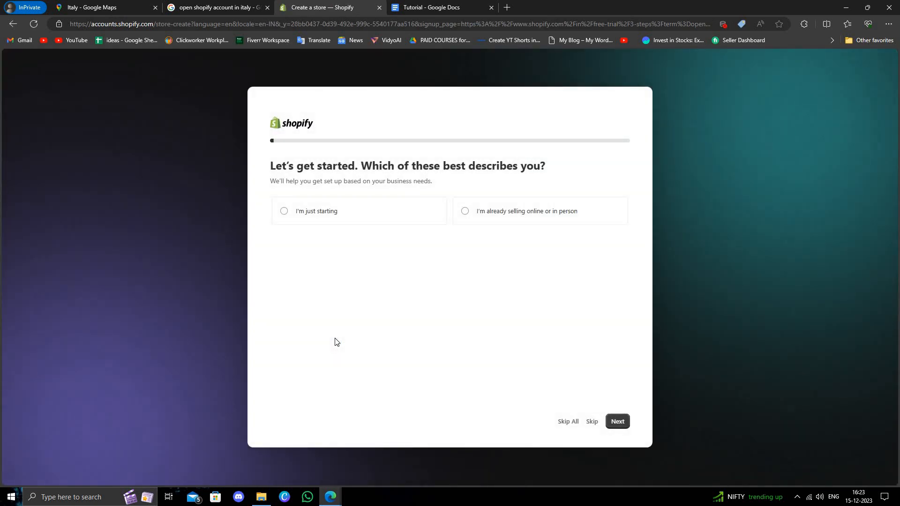
left_click(283, 211)
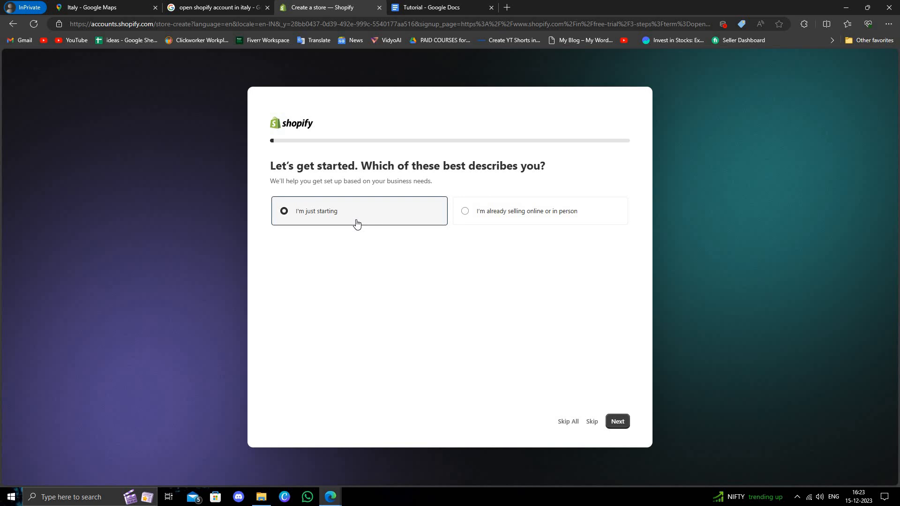
left_click(617, 420)
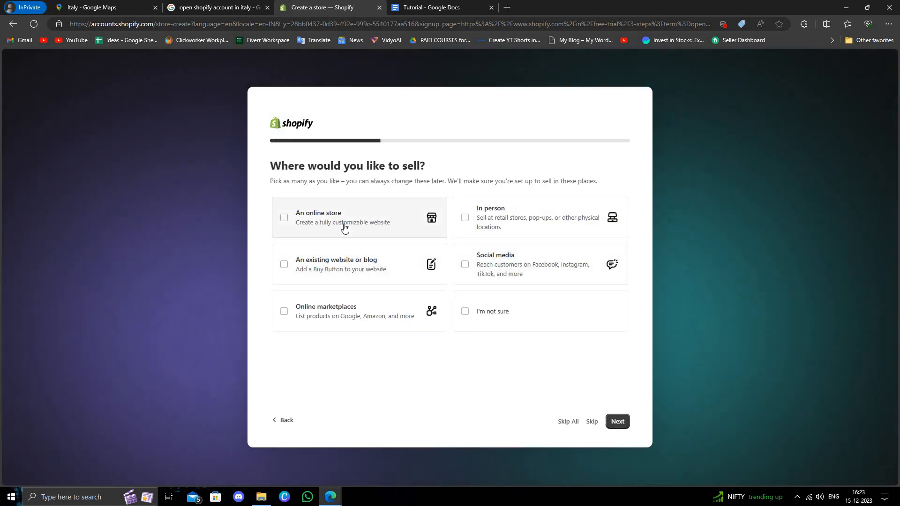
left_click(616, 421)
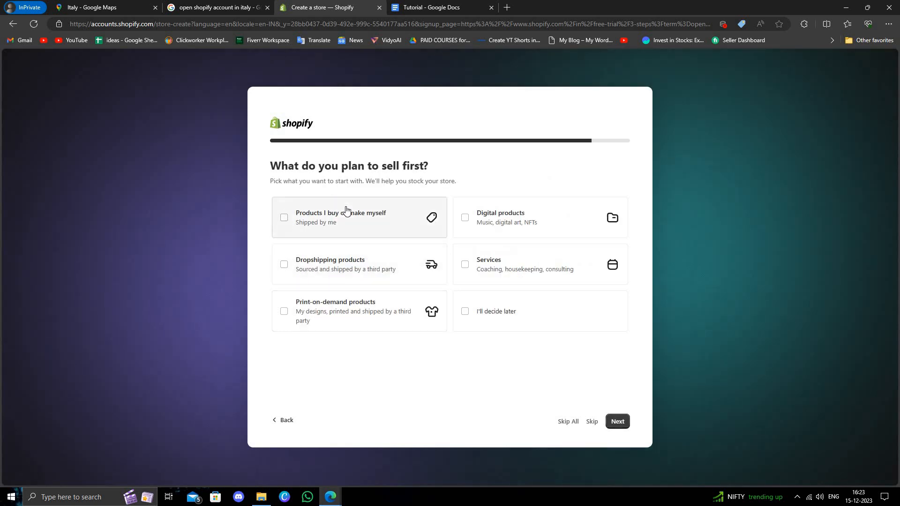
mouse_move(497, 226)
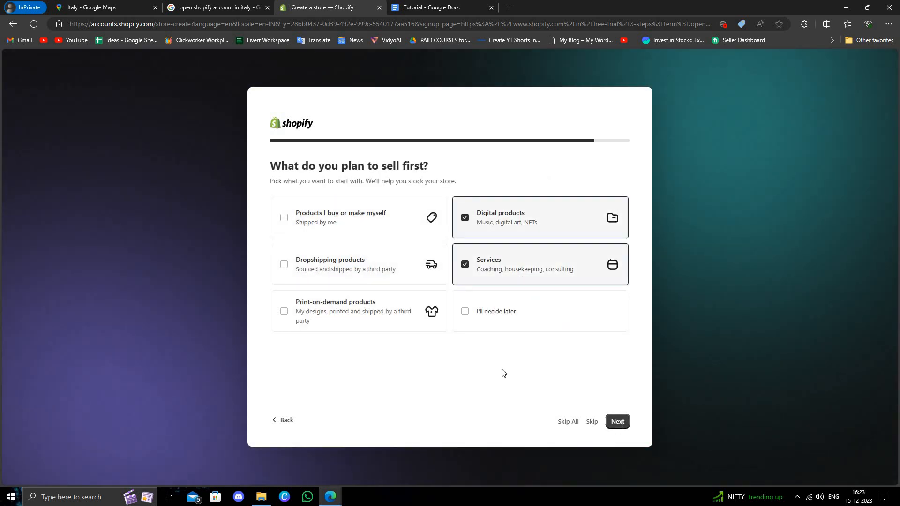
left_click(617, 421)
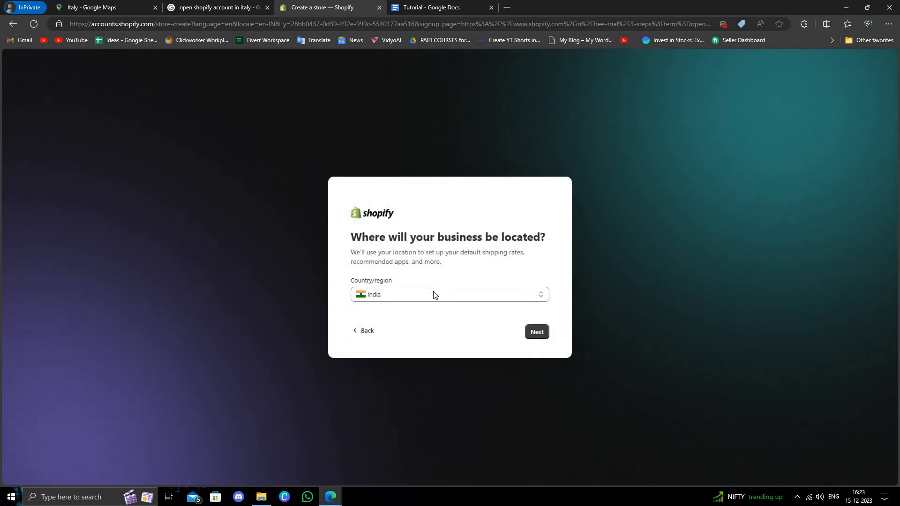
Step: Change the Country/region from India to Italy and continue to account creation
left_click(449, 294)
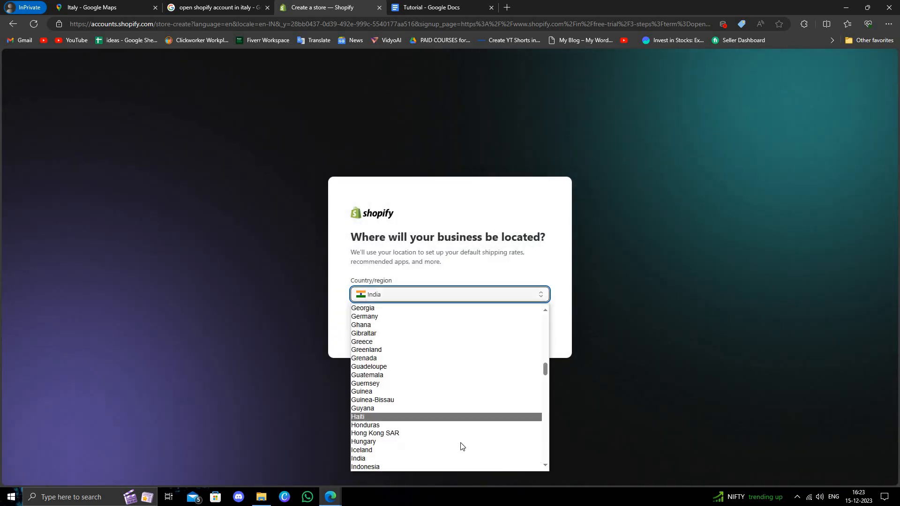
scroll("down", 3)
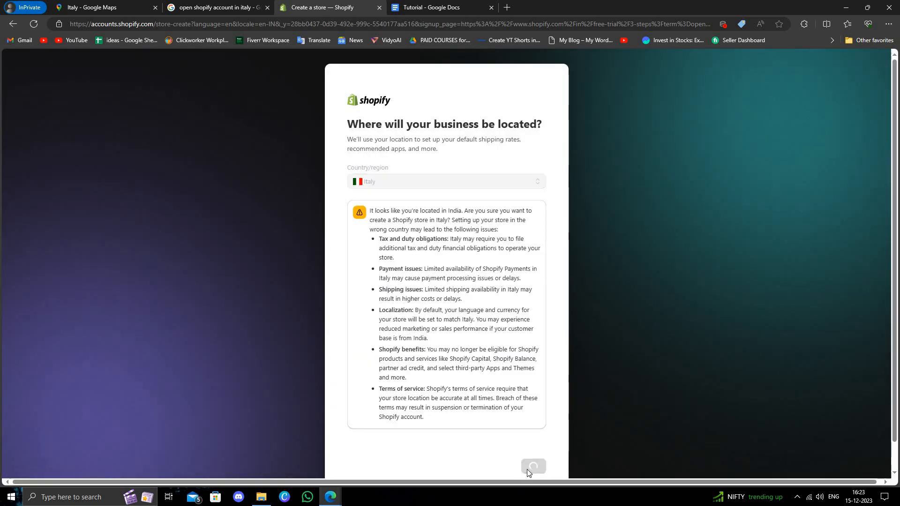
left_click(533, 466)
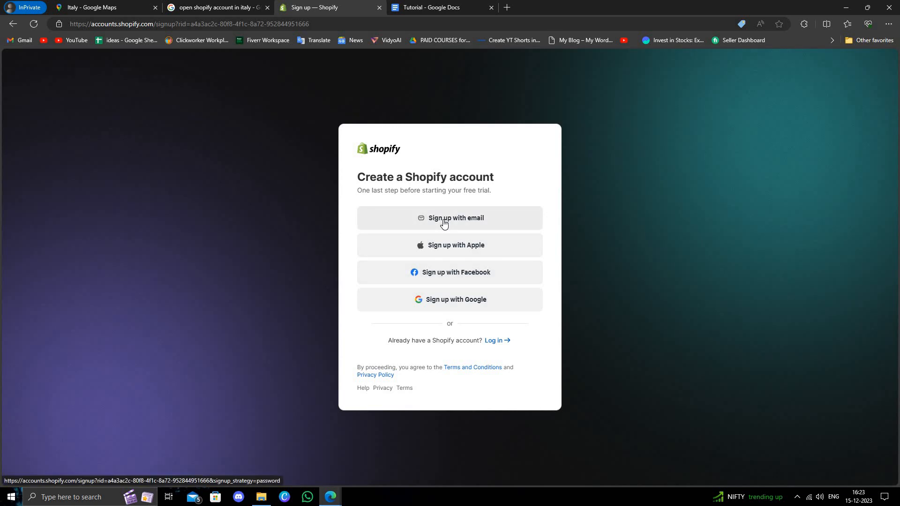
Step: Choose Sign up with email to reach the account-creation form
left_click(449, 217)
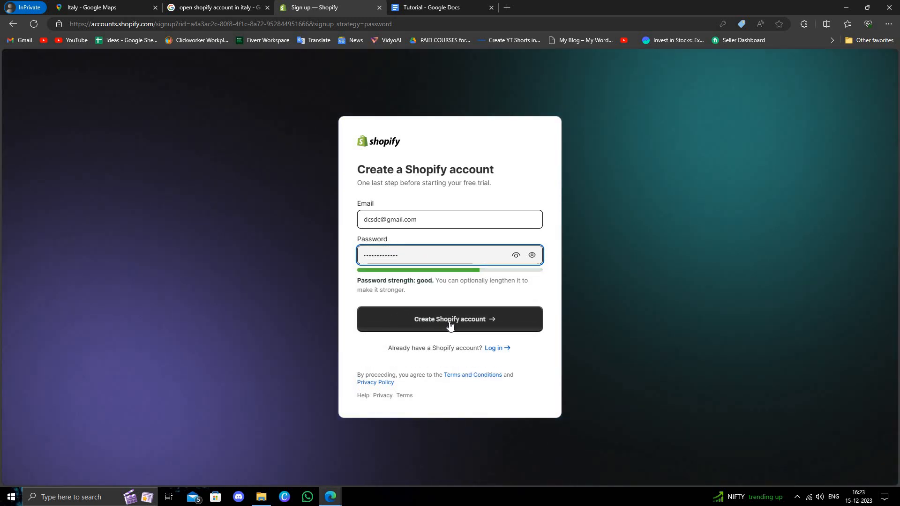
mouse_move(480, 329)
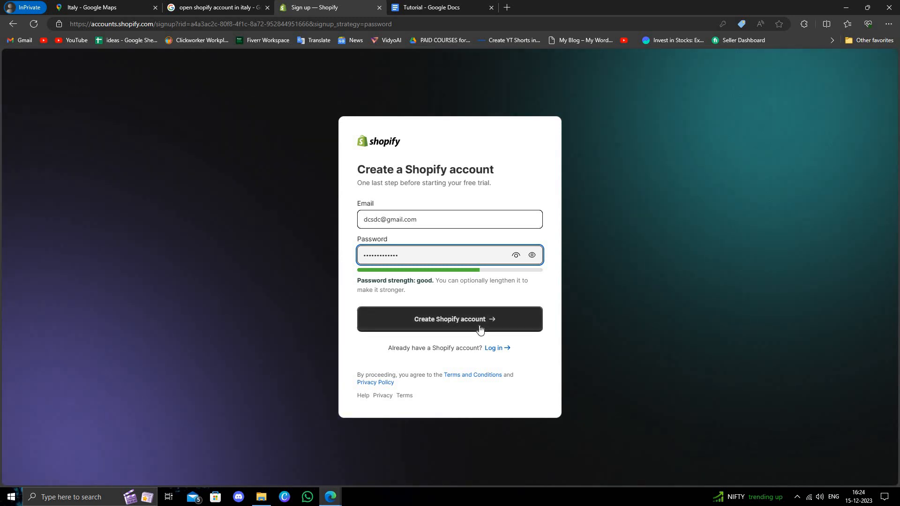